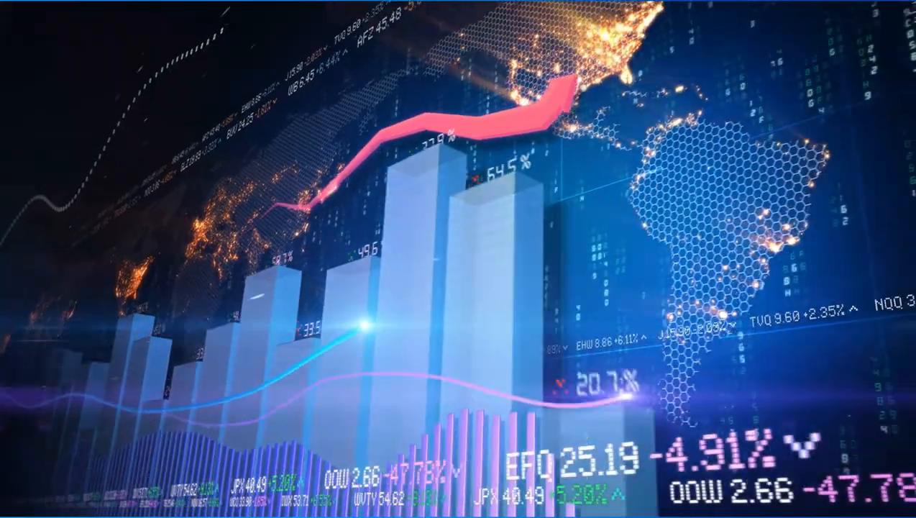
Show the Tools menu with the AVD and SDK manager entries.
click(285, 11)
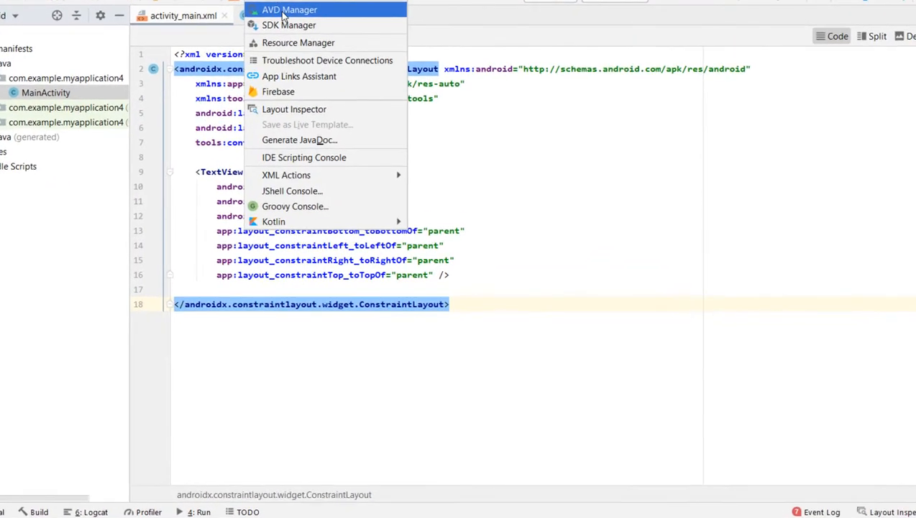
Bring up the AVD Manager, which lists no virtual devices yet.
click(291, 9)
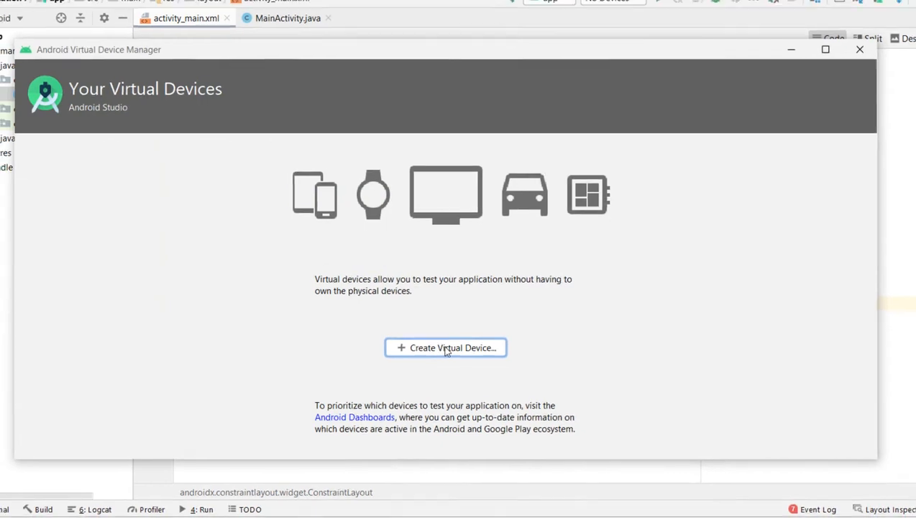
Start a new virtual device and choose the Pixel 2 phone as its hardware.
click(446, 347)
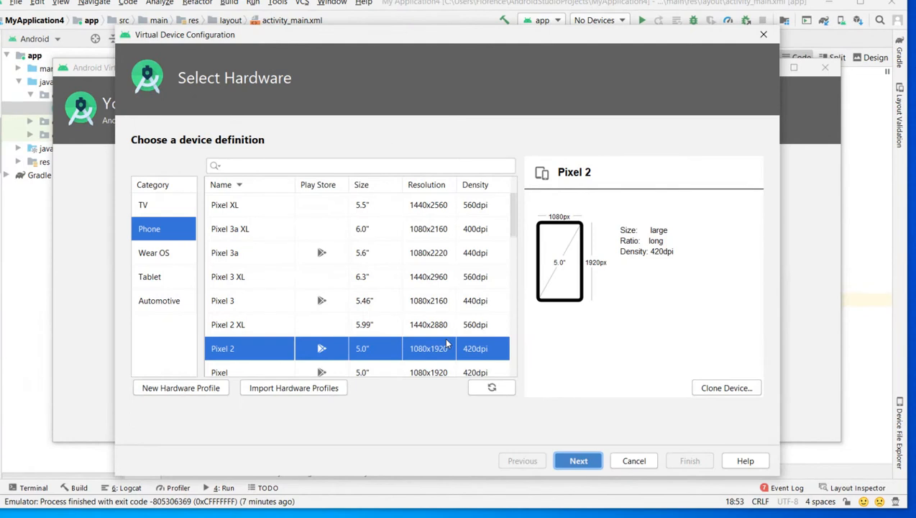
mouse_move(167, 224)
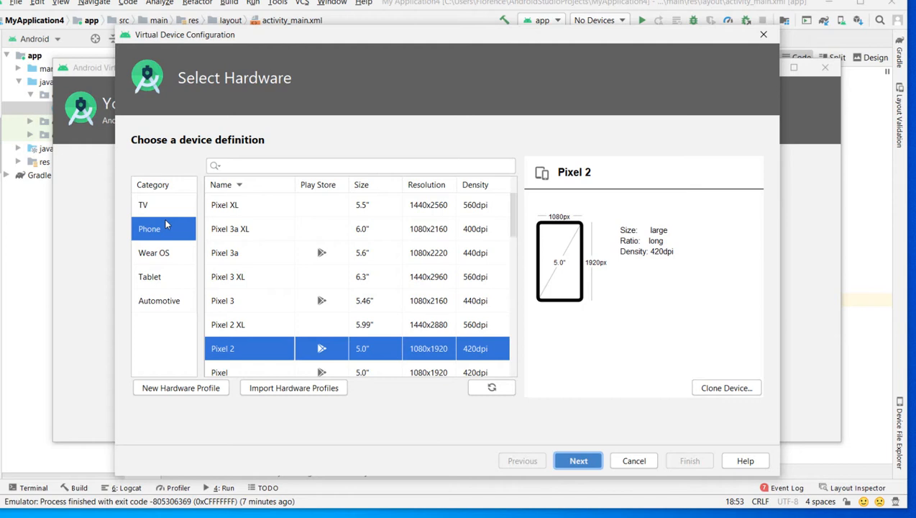
click(154, 253)
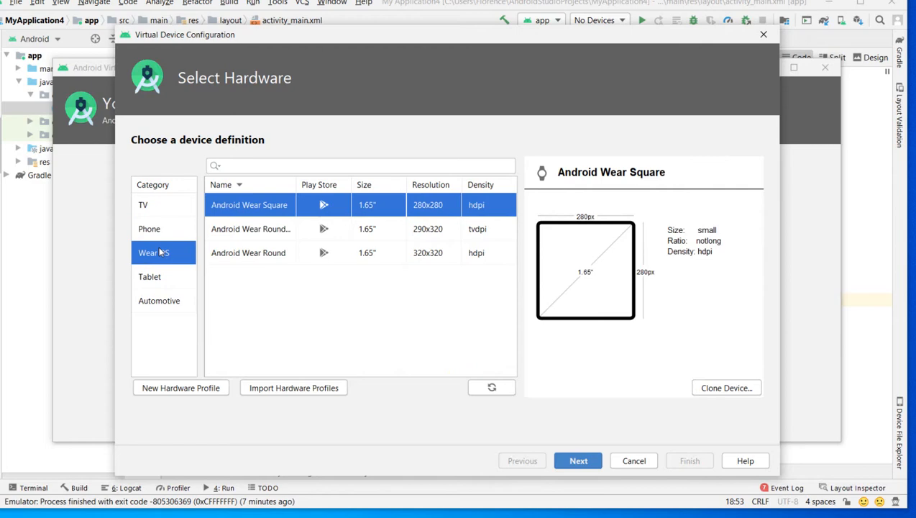
click(149, 229)
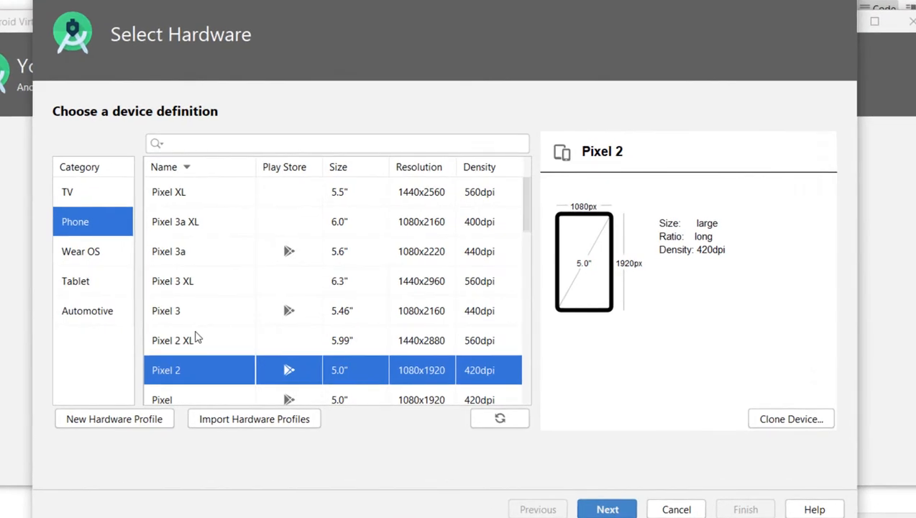
mouse_move(208, 371)
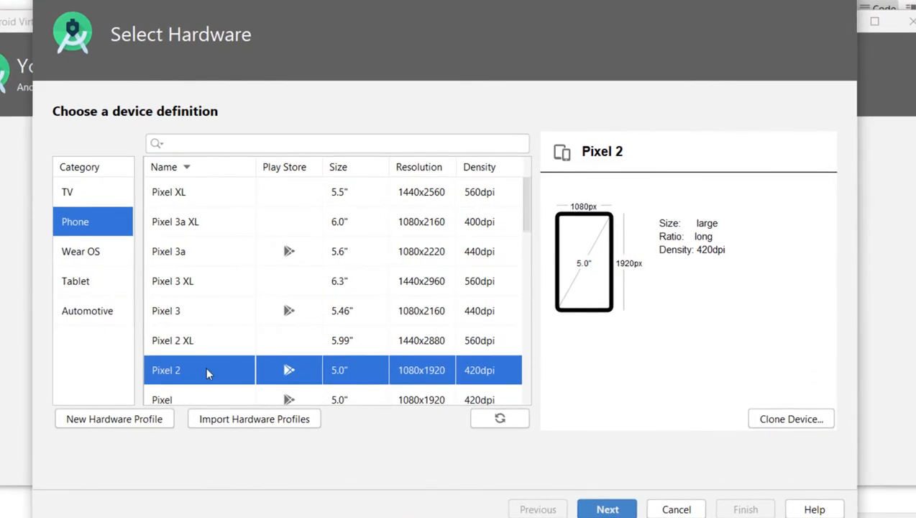
mouse_move(205, 369)
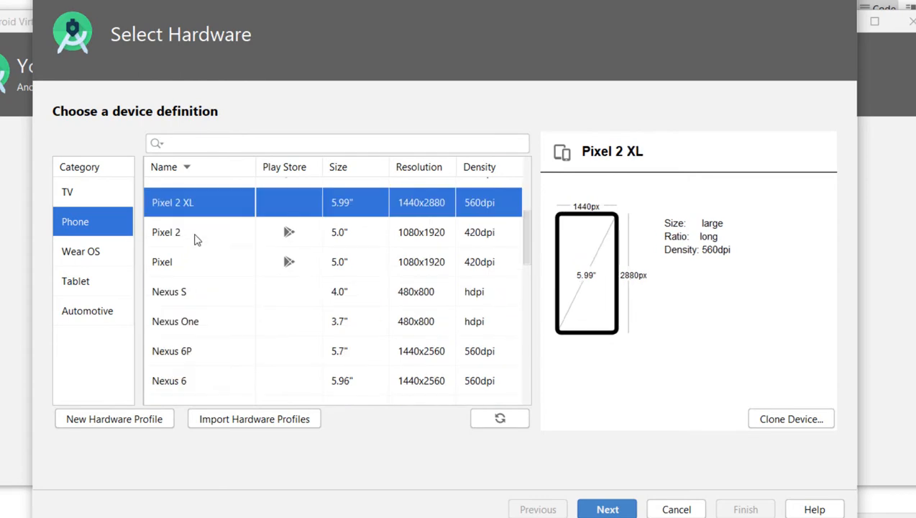
click(175, 231)
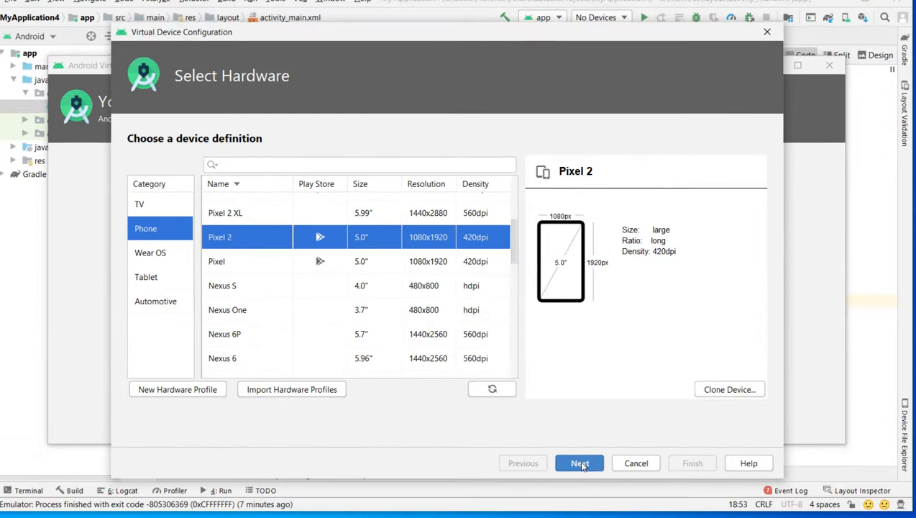
Advance to the system image step with Q, API 29, Android 10.0 selected.
click(579, 463)
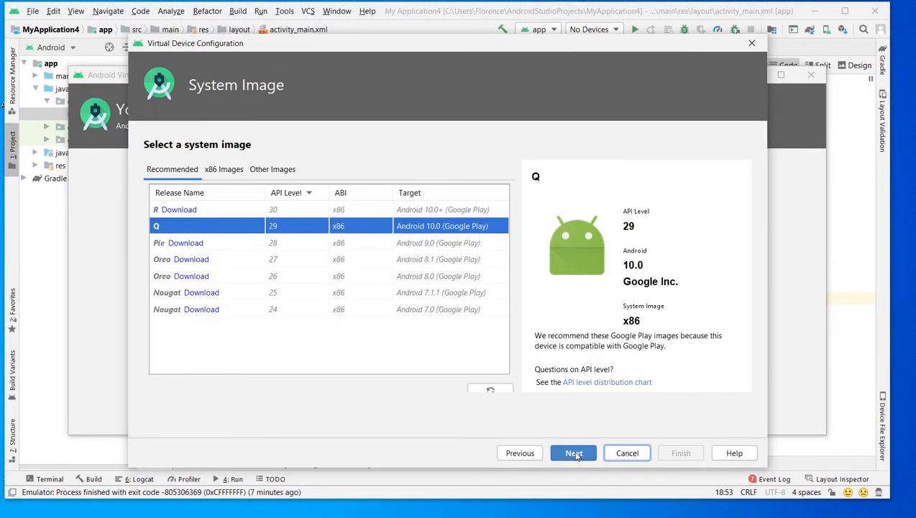
mouse_move(340, 224)
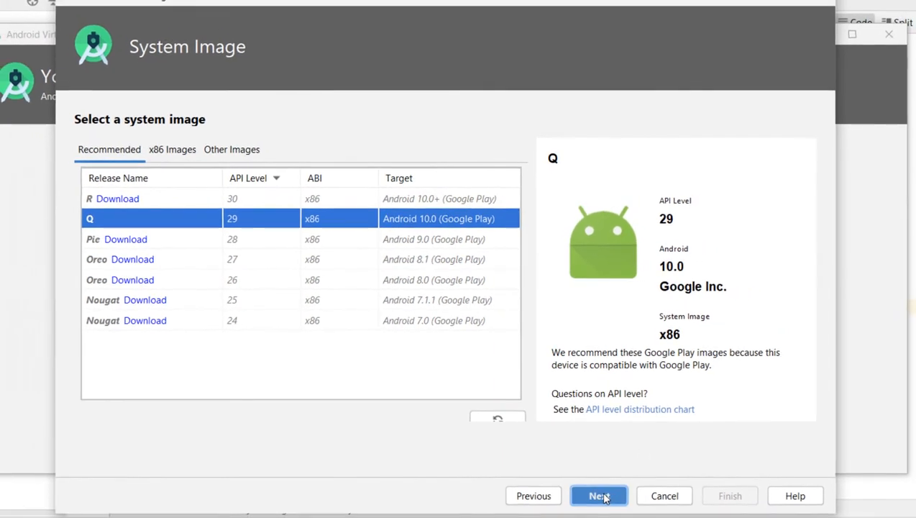
Accept the Q image and reach Verify Configuration with AVD name Pixel 2 API 29.
click(598, 494)
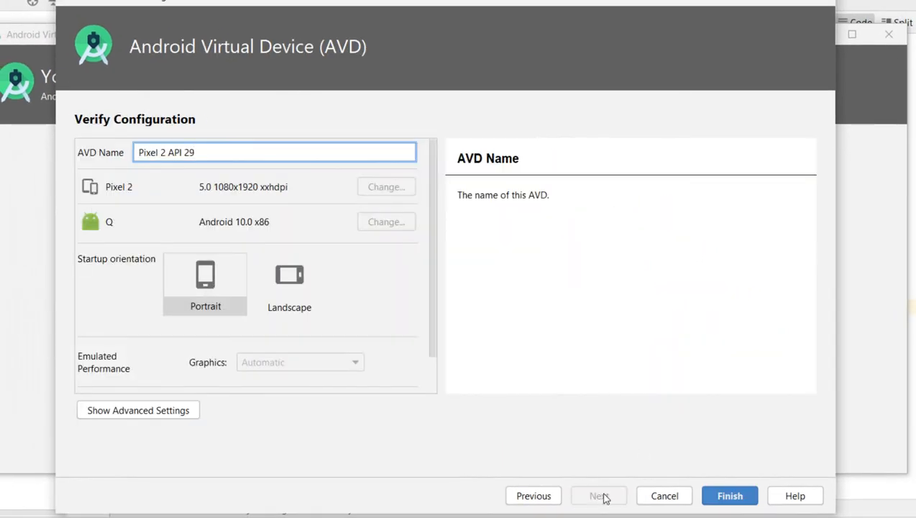
mouse_move(207, 261)
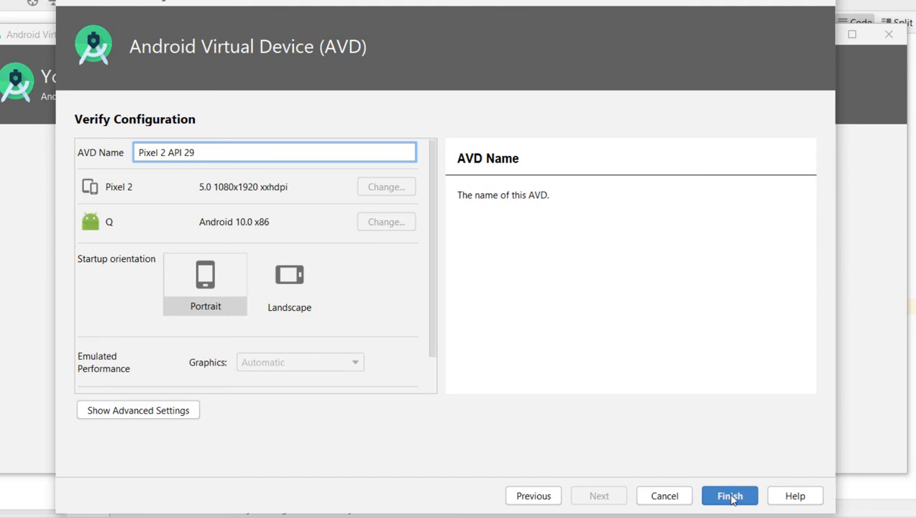
Finish creating the Pixel 2 API 29 device and leave the AVD Manager.
click(737, 495)
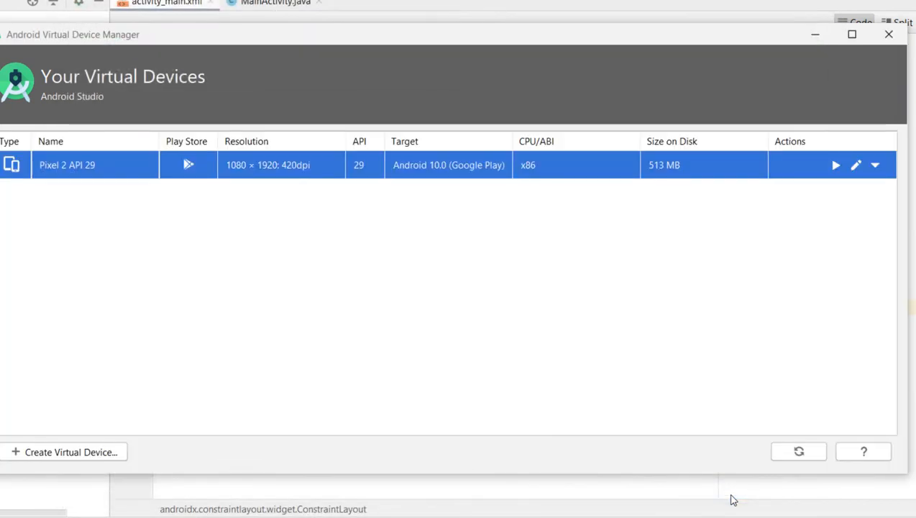
mouse_move(770, 164)
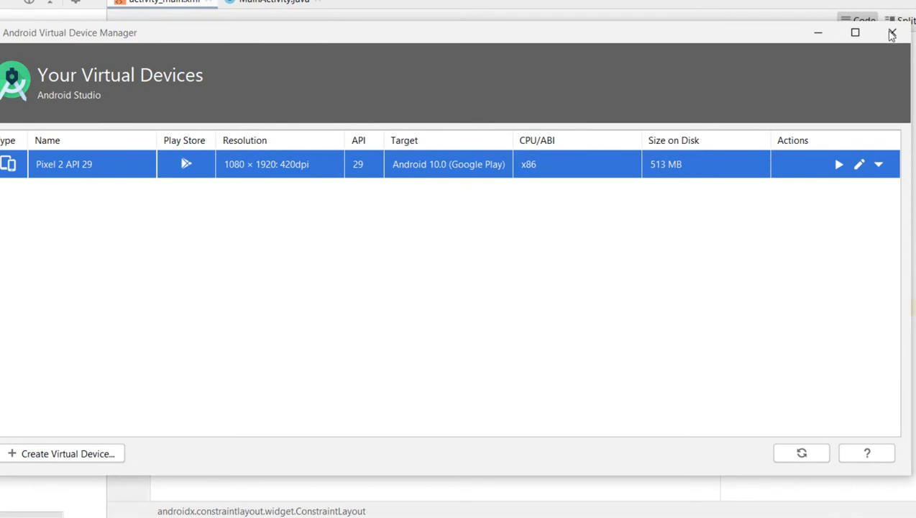
click(889, 34)
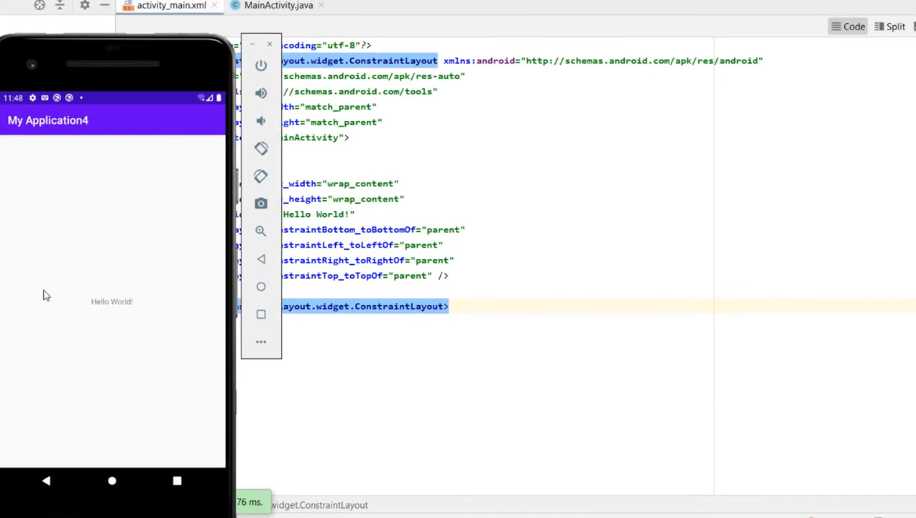
mouse_move(141, 318)
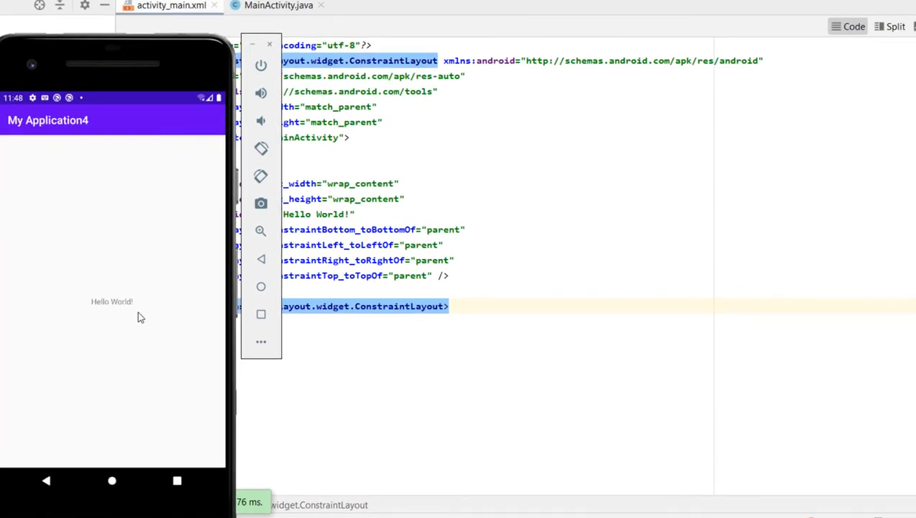